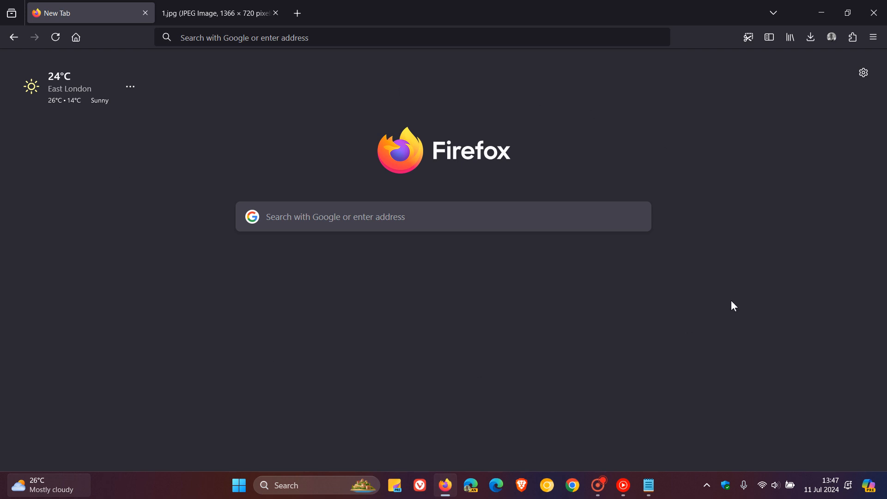
{"action": "mouse_move", "coordinate": [731, 285]}
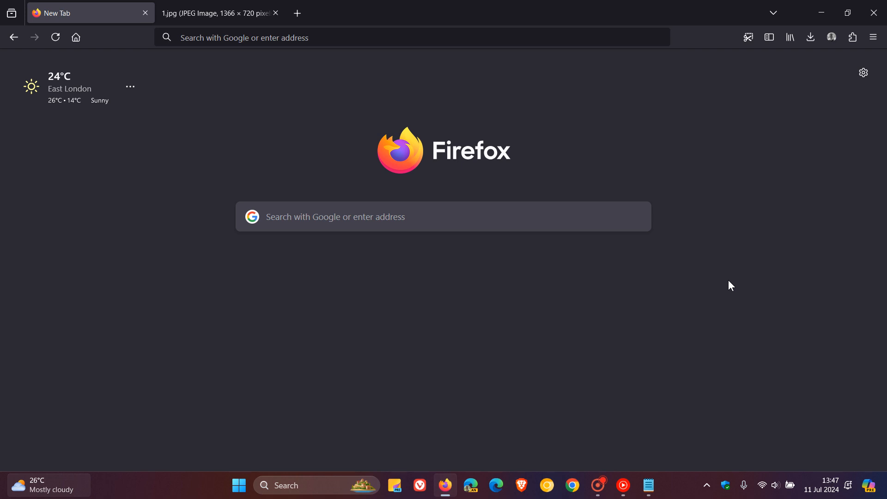
{"action": "mouse_move", "coordinate": [842, 151]}
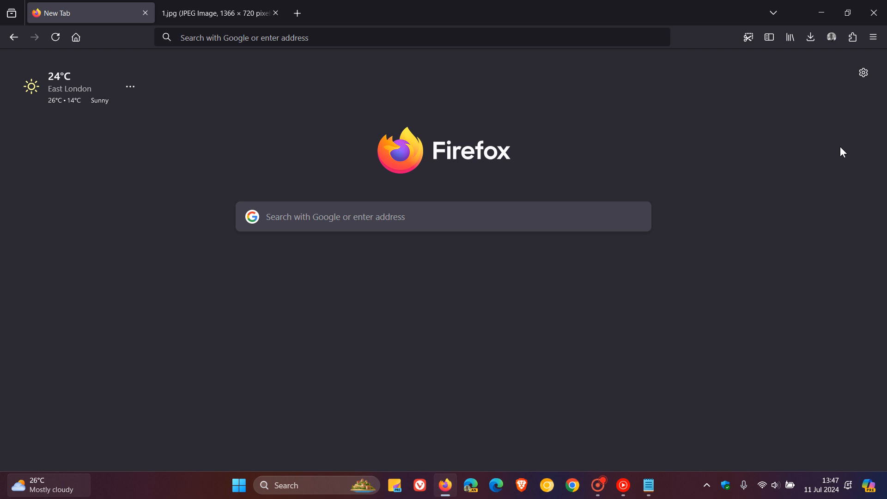
In General settings, toggle 'Open Firefox automatically when your computer starts up' repeatedly, leaving it off.
{"action": "left_click", "coordinate": [874, 38]}
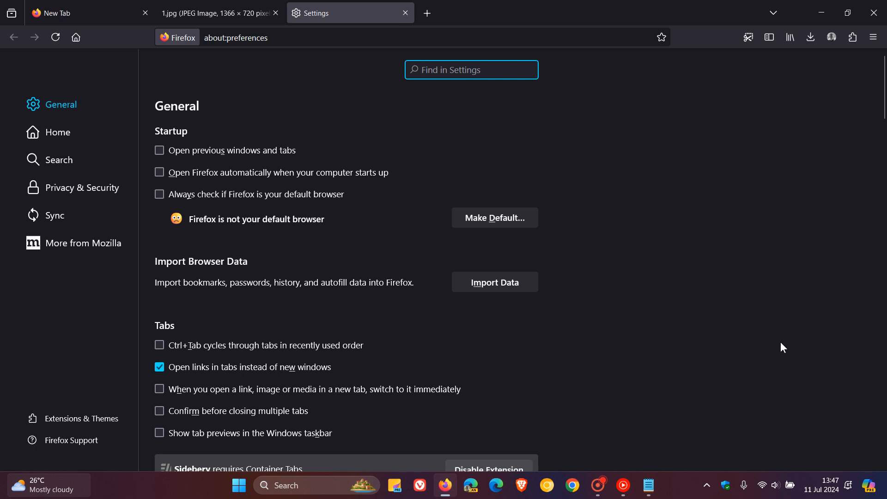
{"action": "mouse_move", "coordinate": [304, 187]}
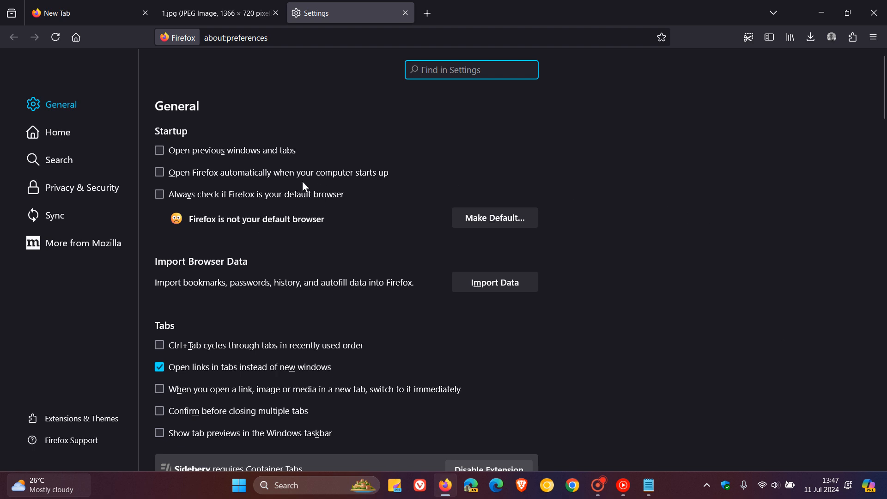
{"action": "left_click", "coordinate": [159, 173]}
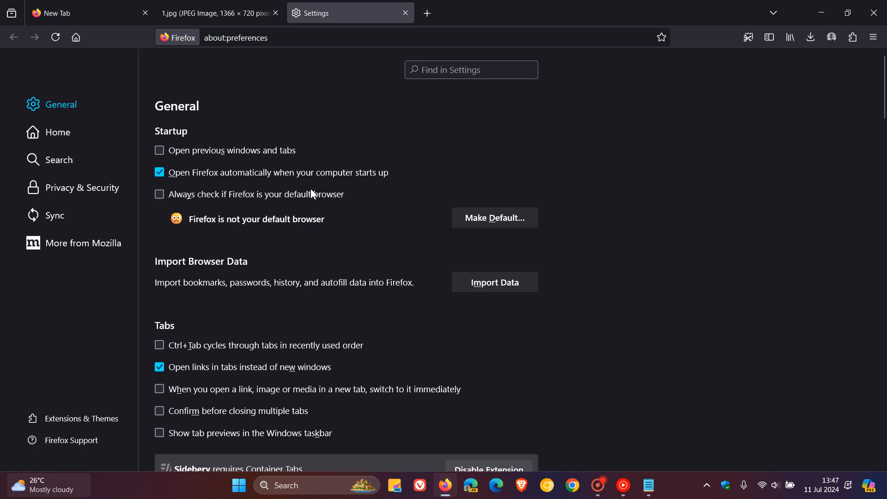
{"action": "mouse_move", "coordinate": [643, 154]}
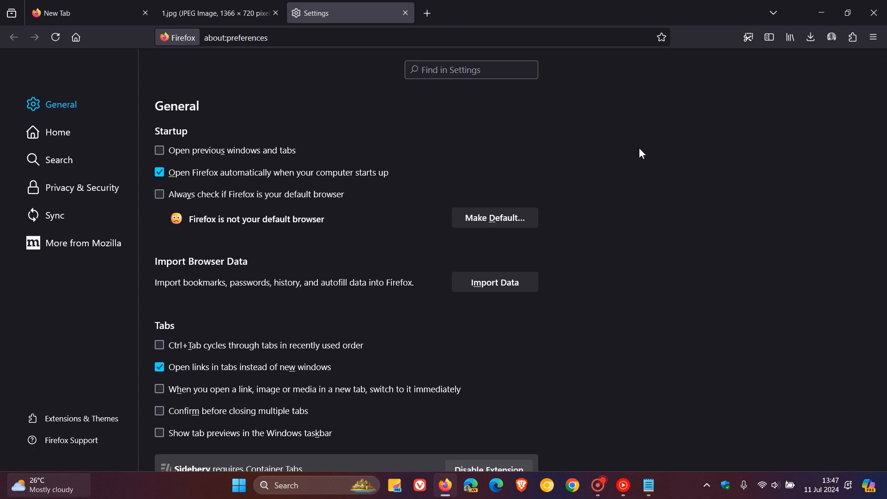
{"action": "mouse_move", "coordinate": [468, 171]}
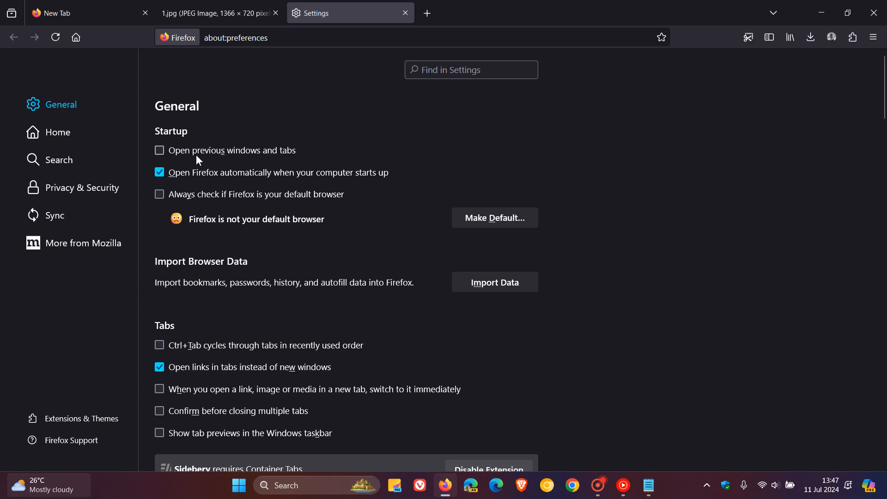
{"action": "left_click", "coordinate": [160, 172]}
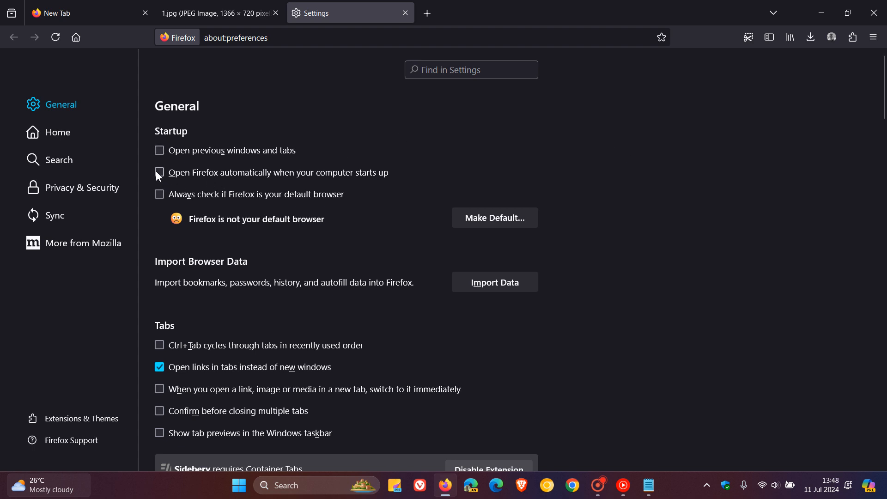
{"action": "left_click", "coordinate": [159, 172]}
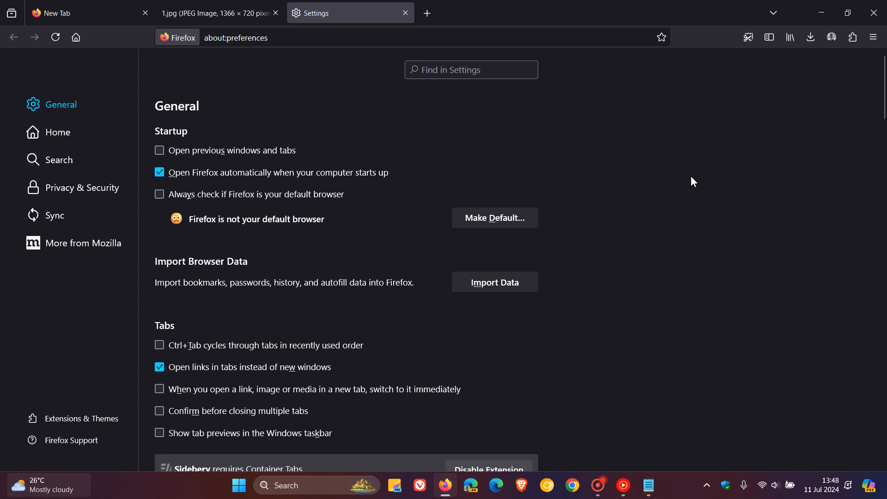
{"action": "left_click", "coordinate": [159, 173]}
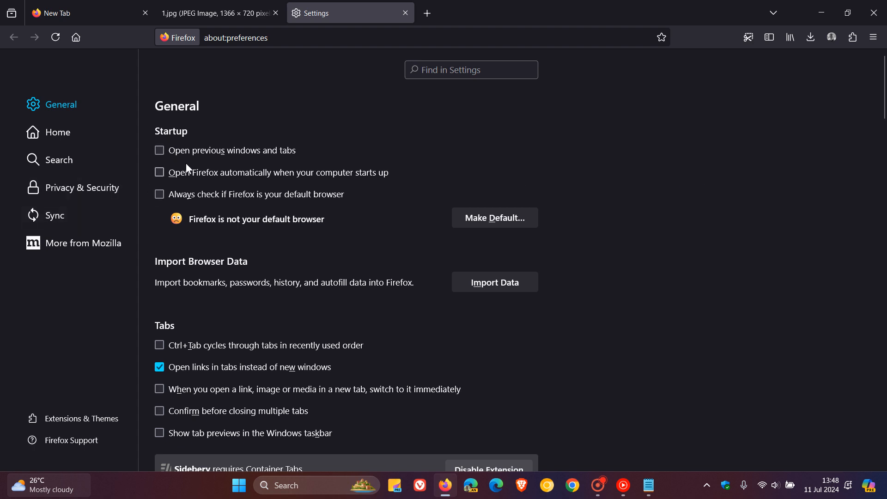
{"action": "mouse_move", "coordinate": [160, 173]}
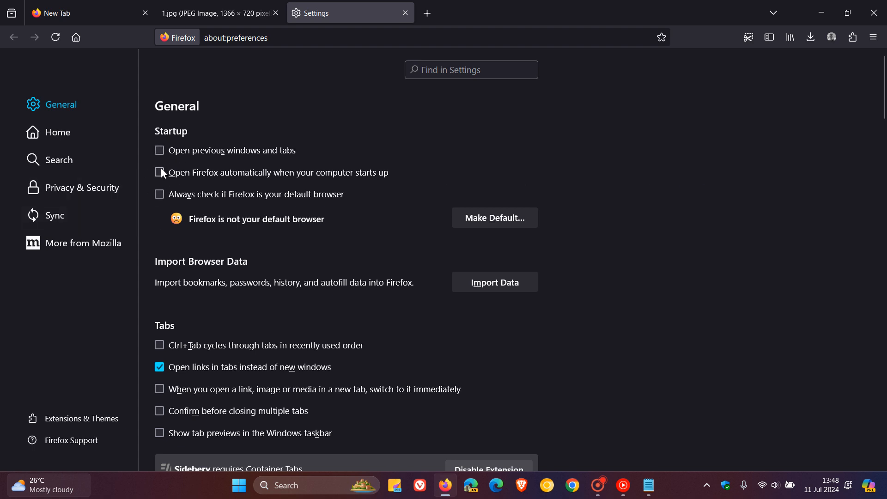
{"action": "mouse_move", "coordinate": [172, 179]}
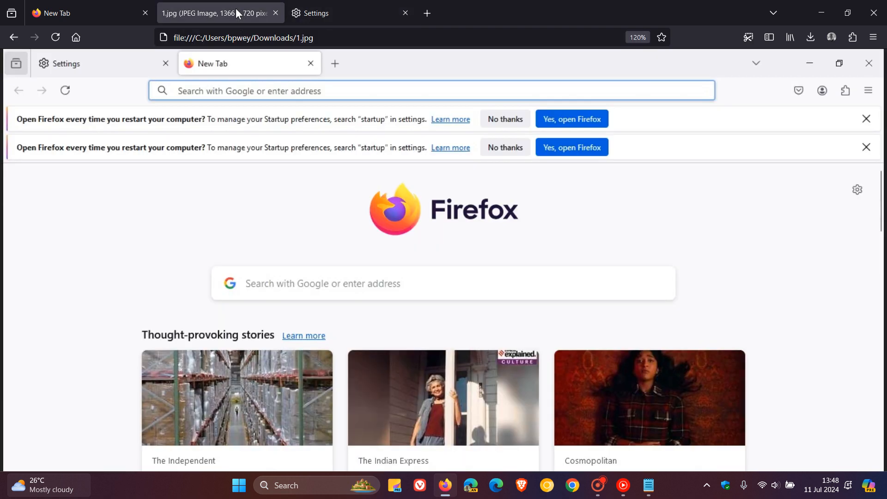
{"action": "mouse_move", "coordinate": [613, 217]}
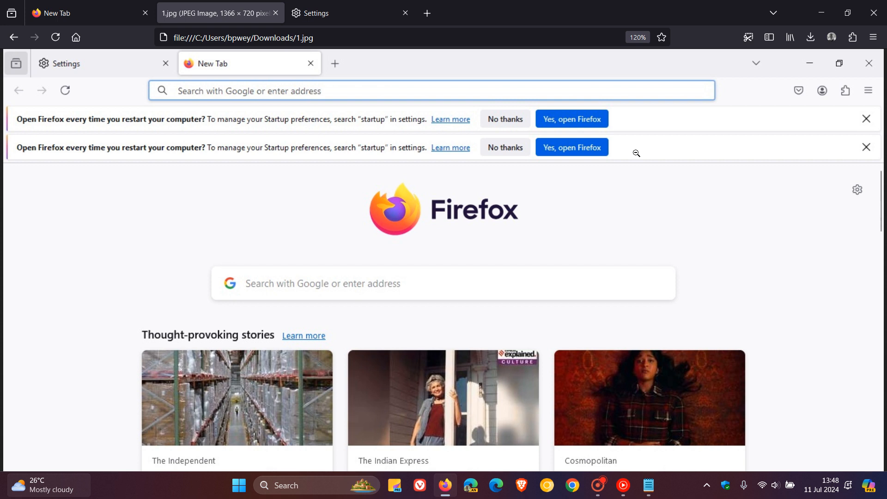
{"action": "mouse_move", "coordinate": [706, 247]}
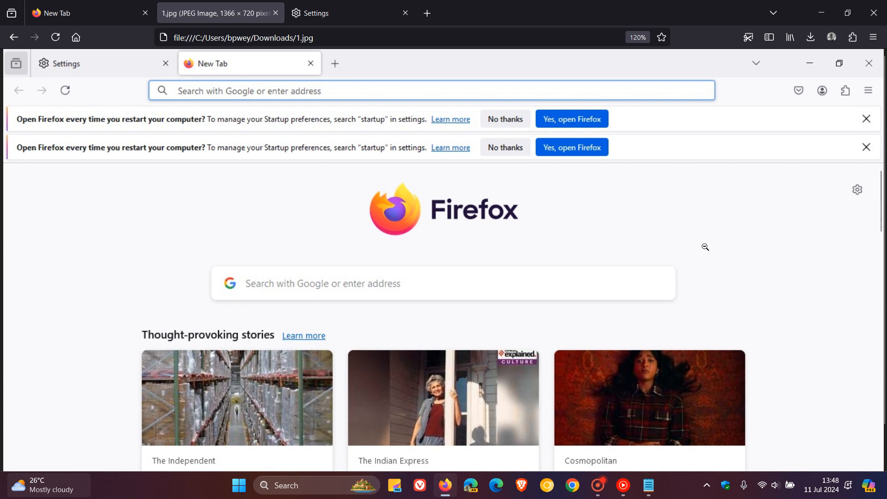
{"action": "mouse_move", "coordinate": [708, 252]}
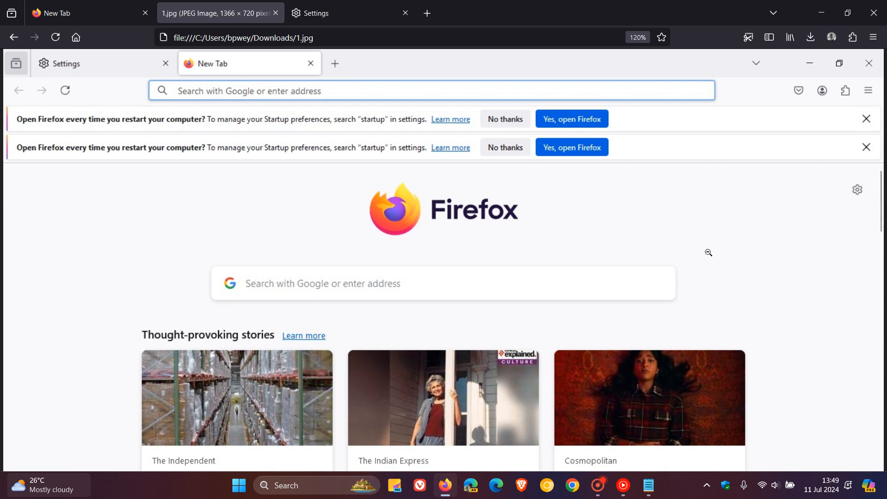
{"action": "mouse_move", "coordinate": [676, 187]}
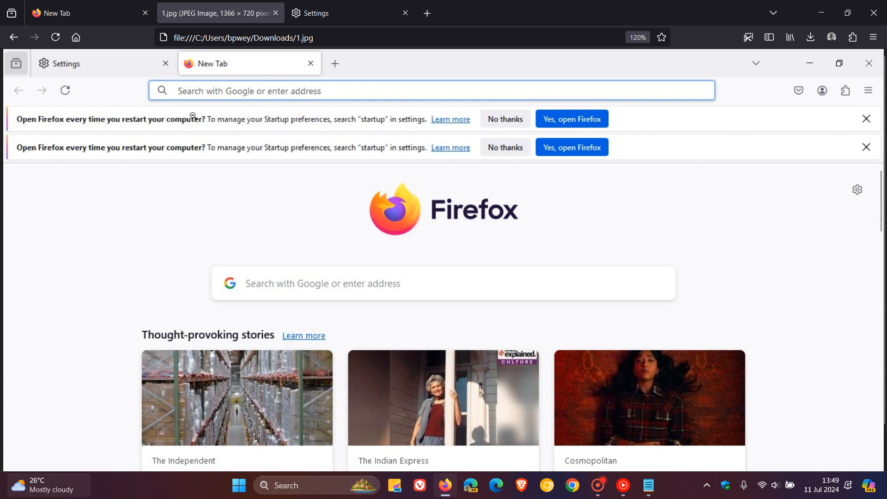
{"action": "mouse_move", "coordinate": [338, 126]}
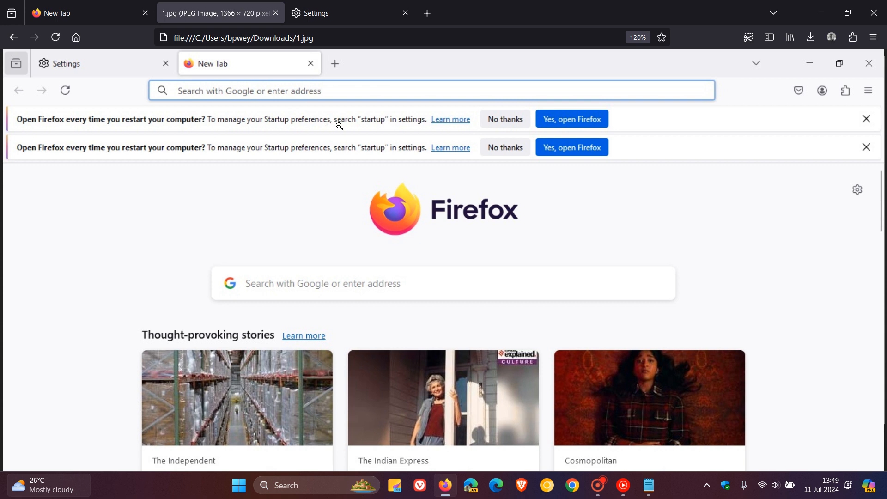
{"action": "mouse_move", "coordinate": [456, 124]}
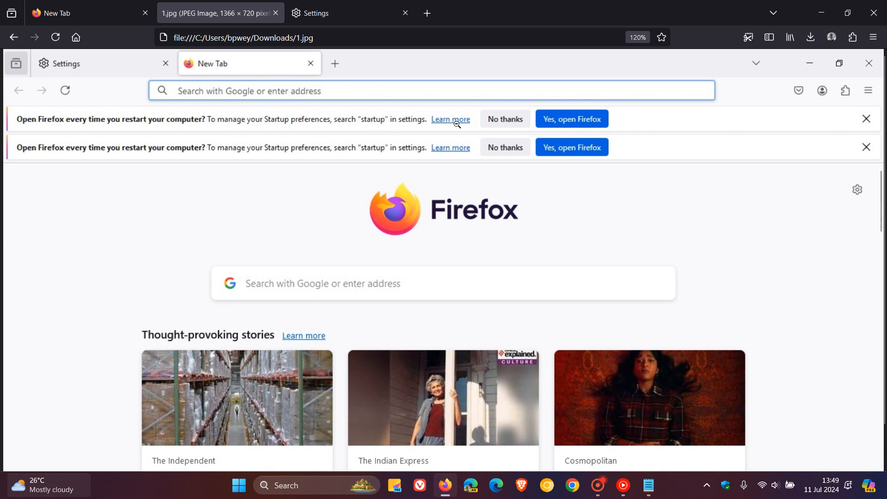
{"action": "mouse_move", "coordinate": [582, 126]}
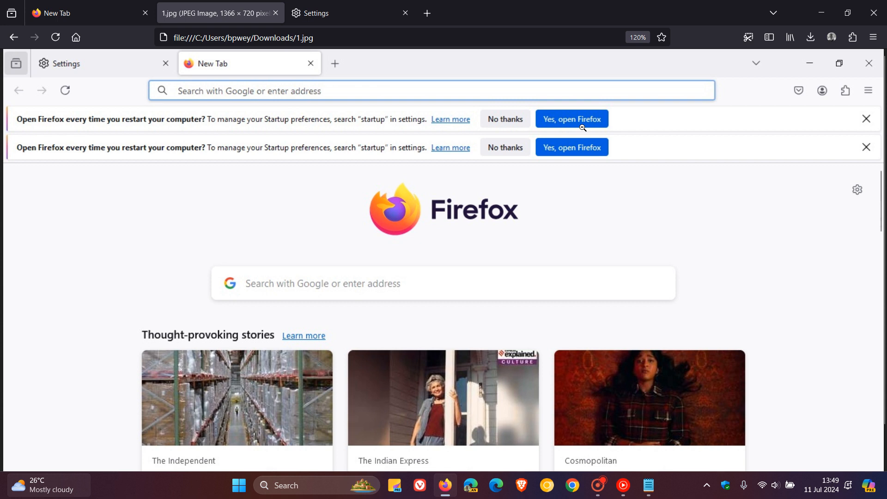
{"action": "mouse_move", "coordinate": [689, 218]}
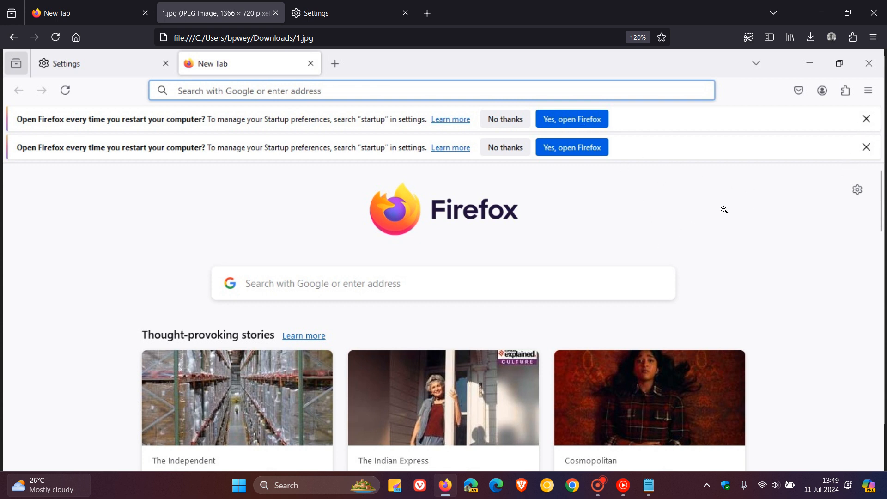
{"action": "mouse_move", "coordinate": [679, 216]}
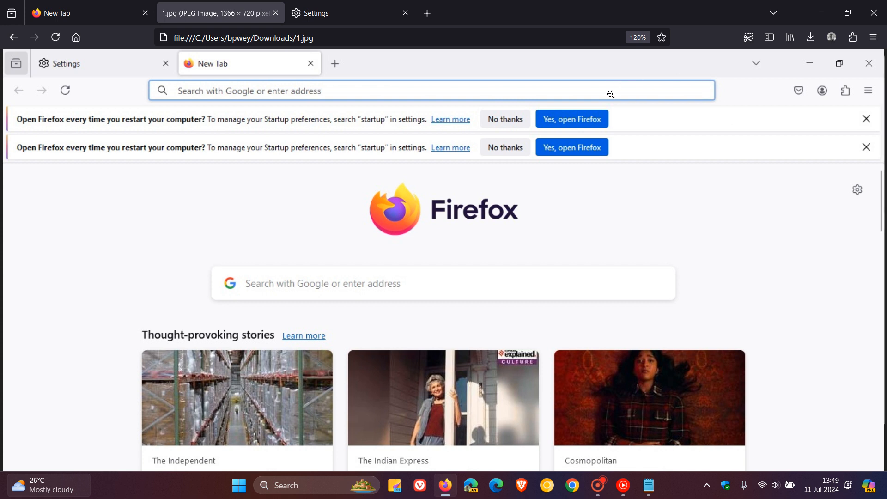
{"action": "mouse_move", "coordinate": [673, 190]}
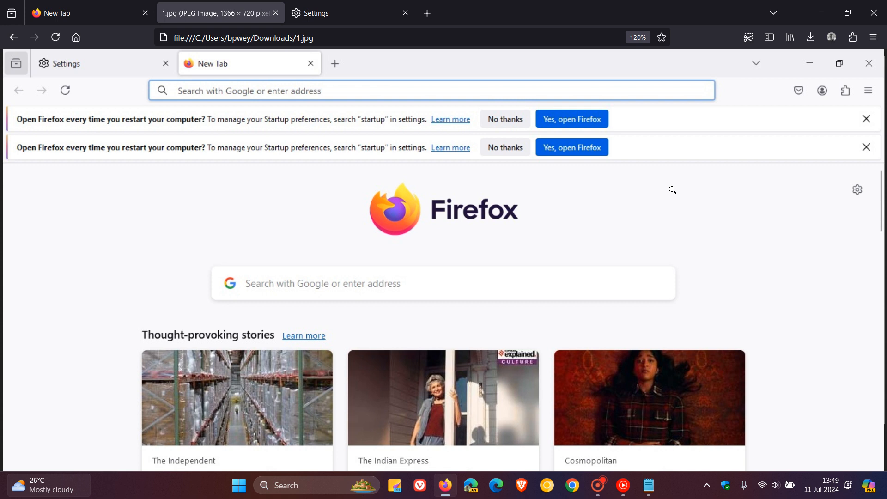
{"action": "mouse_move", "coordinate": [469, 147]}
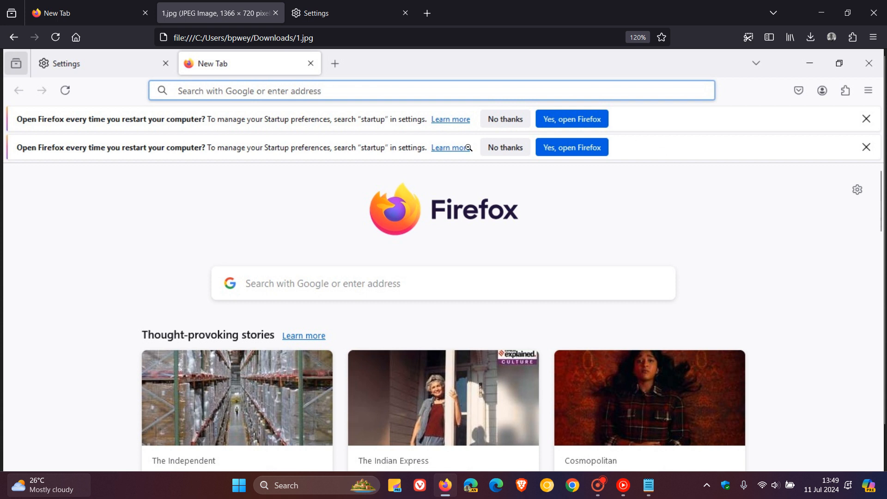
{"action": "mouse_move", "coordinate": [652, 201]}
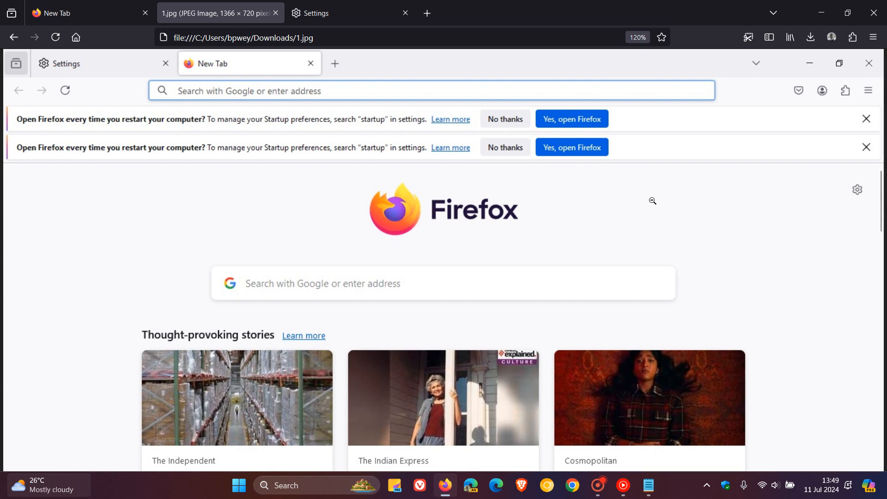
Back in Settings, leave launch-at-computer-startup switched on, then return to the New Tab page.
{"action": "left_click", "coordinate": [330, 13]}
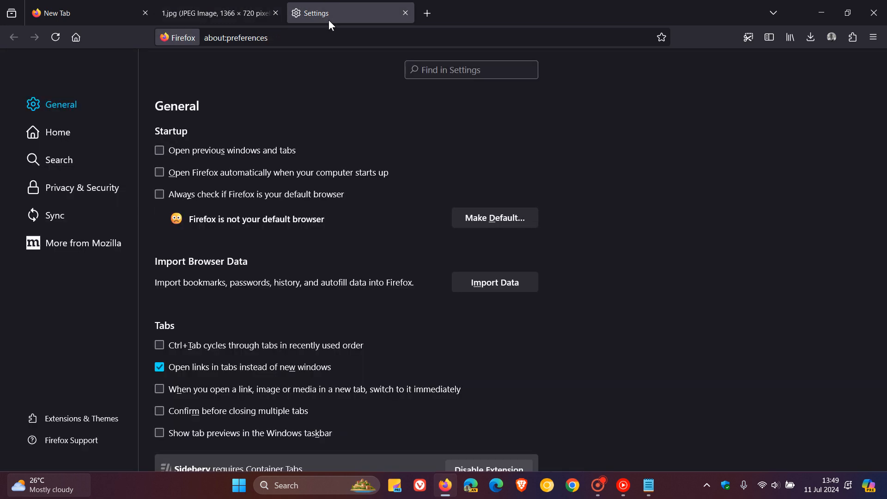
{"action": "left_click", "coordinate": [159, 173]}
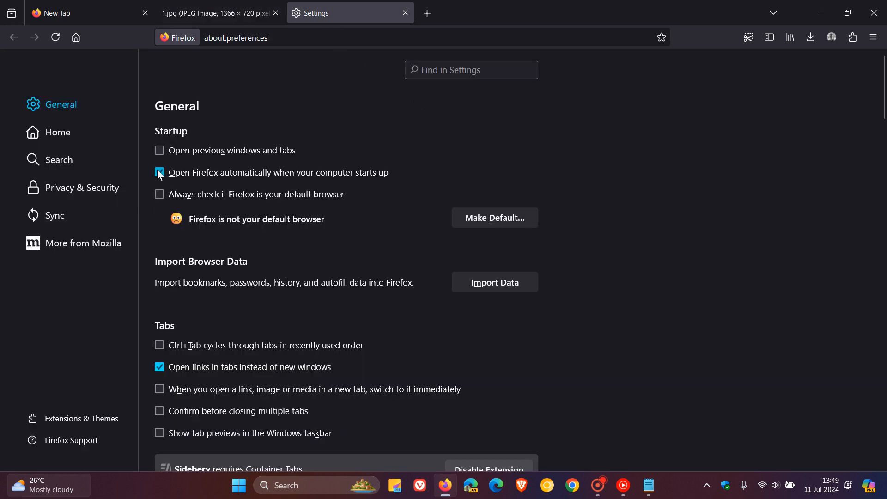
{"action": "left_click", "coordinate": [159, 172]}
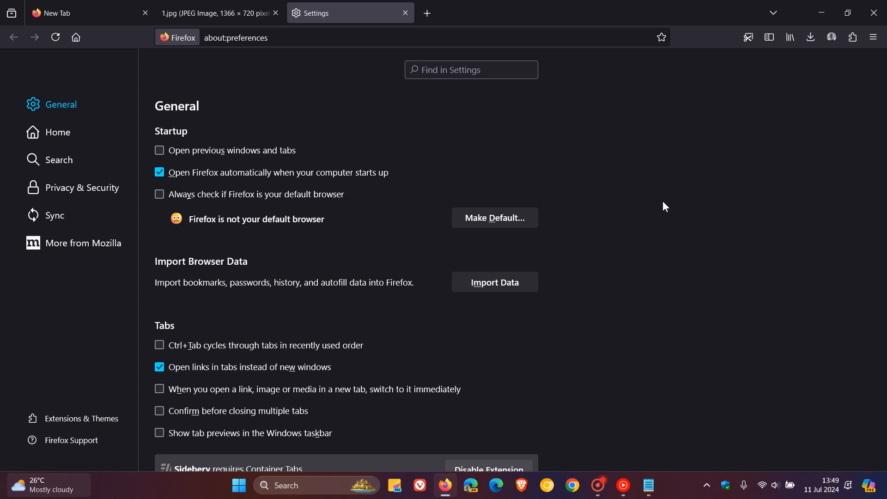
{"action": "mouse_move", "coordinate": [452, 141]}
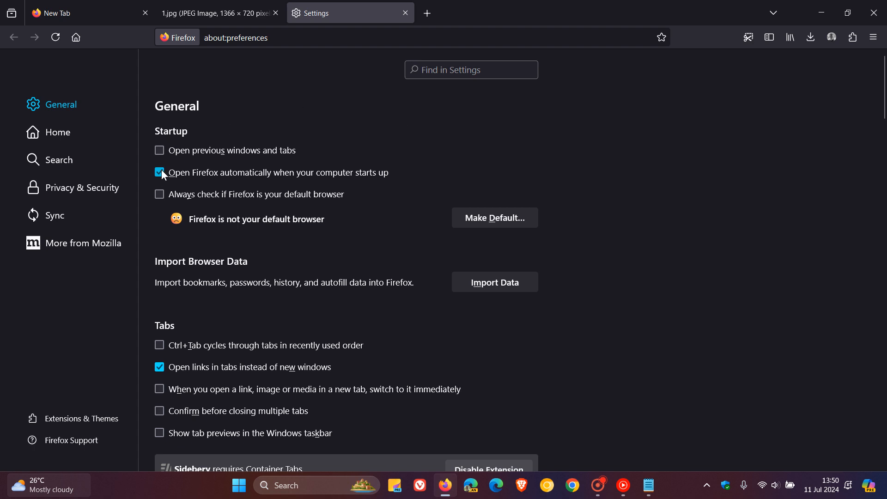
{"action": "left_click", "coordinate": [82, 12]}
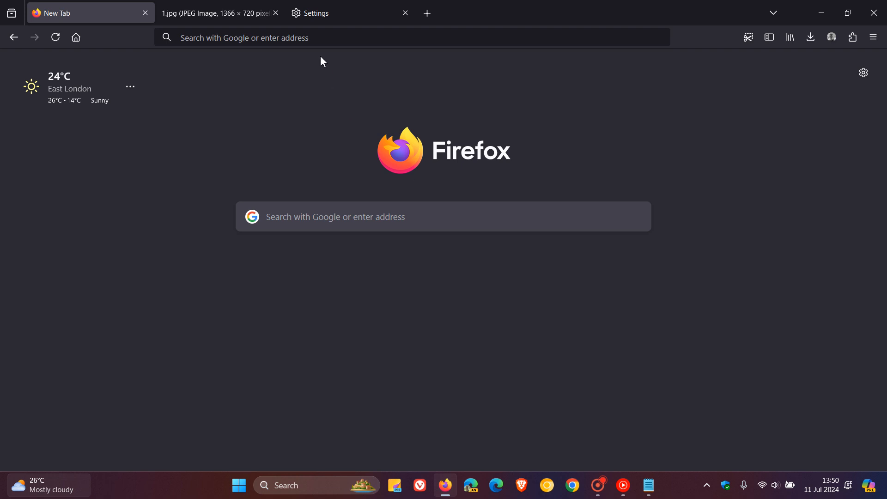
Go to about:config and accept the risk warning to reach the preferences.
{"action": "left_click", "coordinate": [413, 37]}
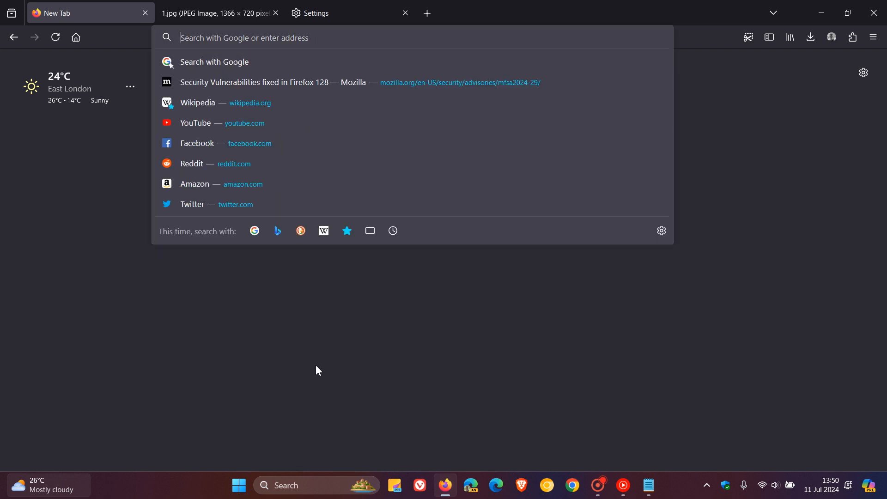
{"action": "type", "text": "about:"}
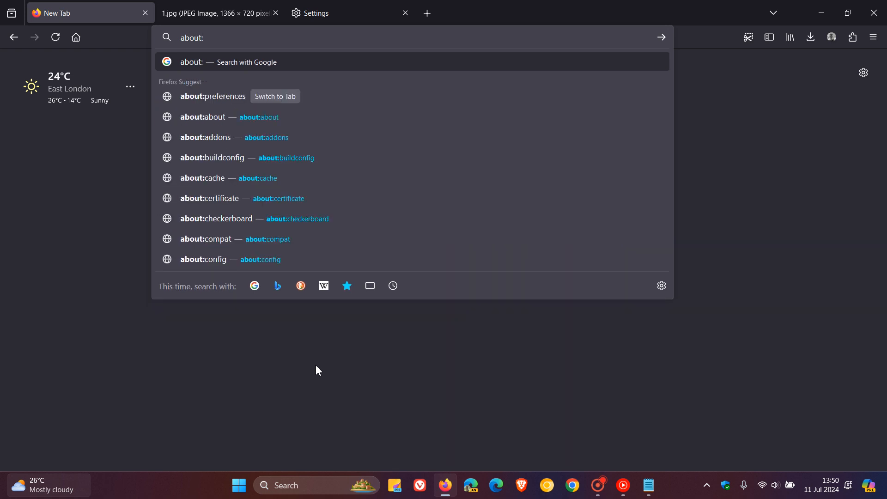
{"action": "mouse_move", "coordinate": [275, 260]}
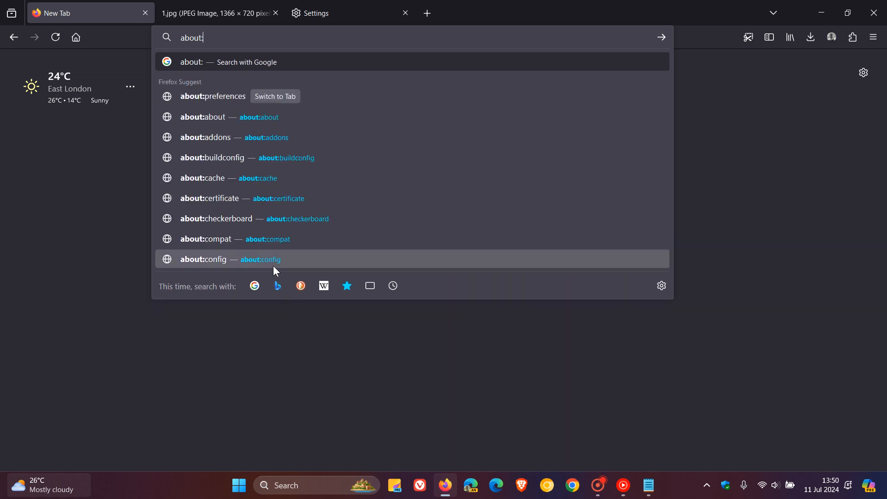
{"action": "left_click", "coordinate": [203, 259]}
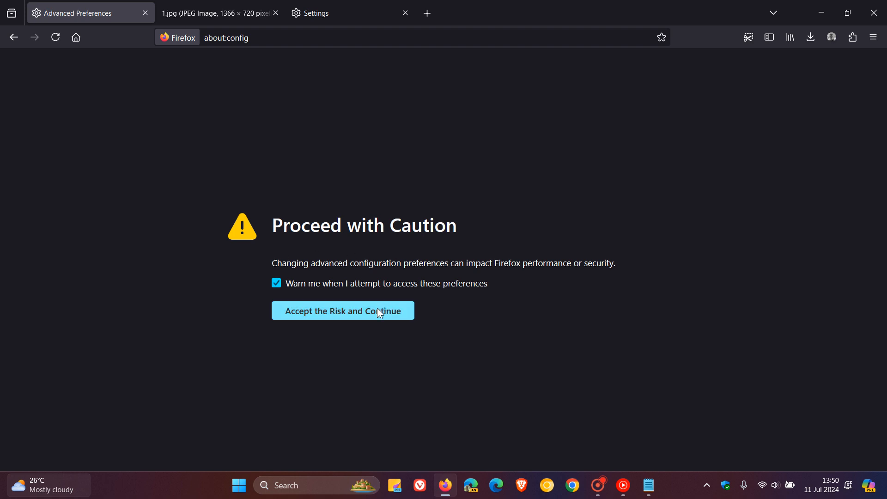
{"action": "left_click", "coordinate": [342, 310]}
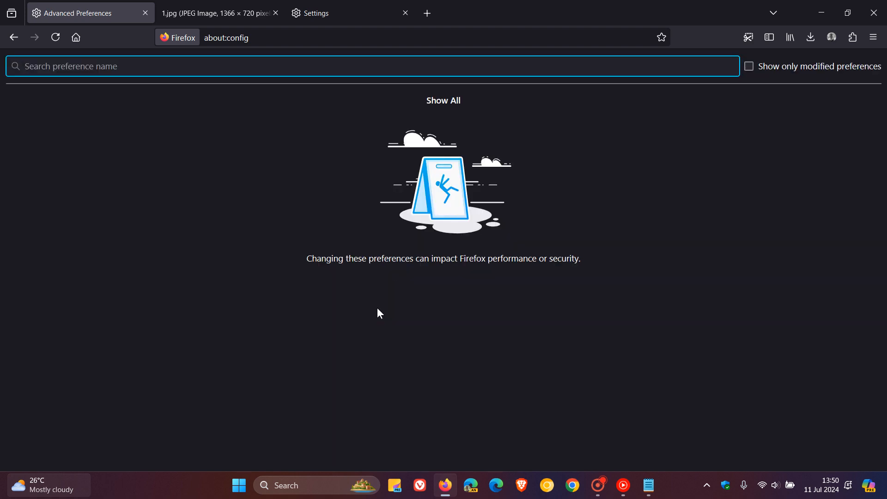
{"action": "mouse_move", "coordinate": [652, 471]}
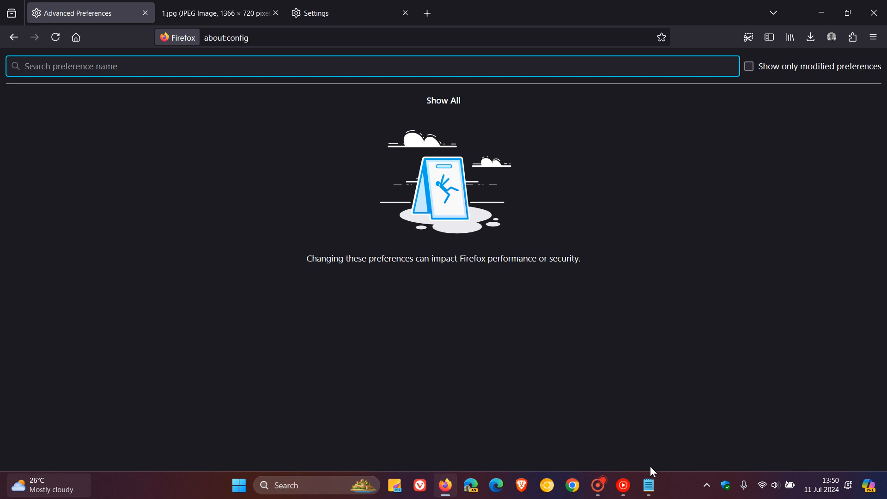
Copy the messaging-experiments preference name from the notes in Notepad.
{"action": "left_click", "coordinate": [649, 485]}
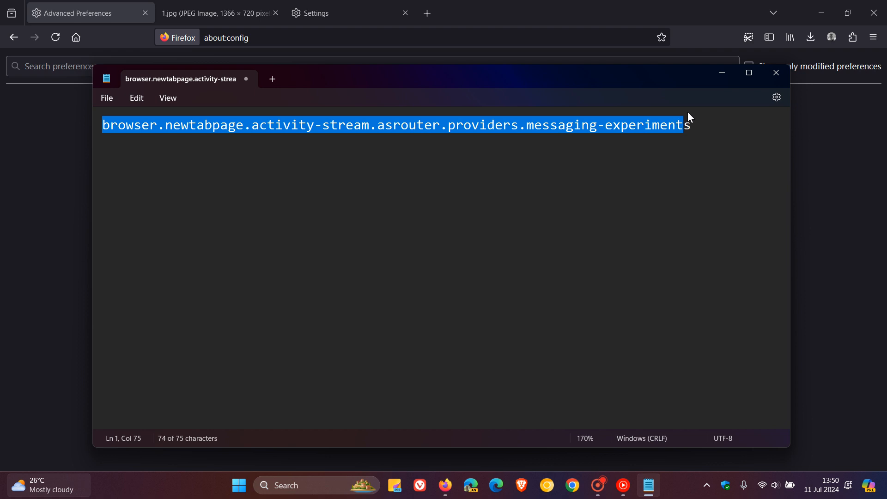
{"action": "right_click", "coordinate": [678, 124]}
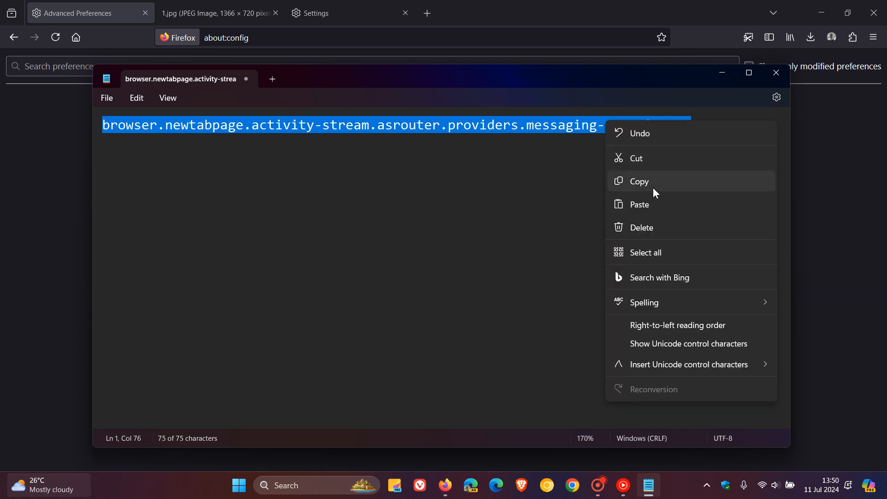
{"action": "left_click", "coordinate": [639, 181]}
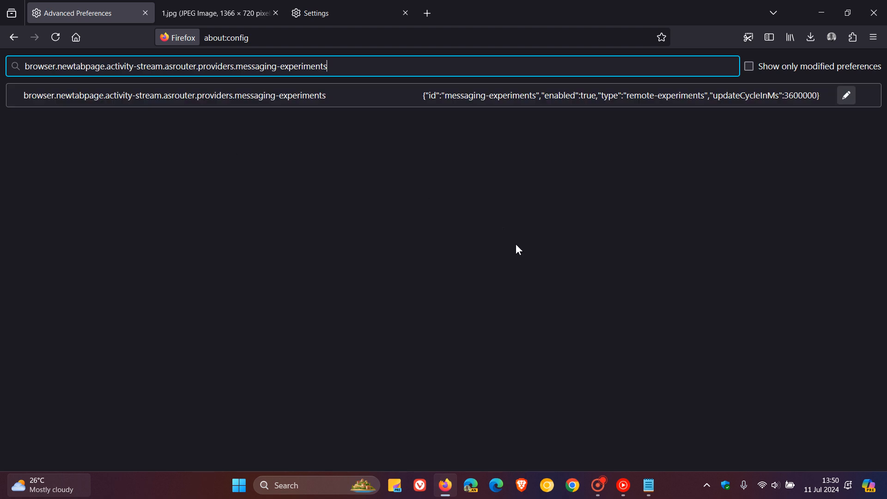
{"action": "mouse_move", "coordinate": [477, 121]}
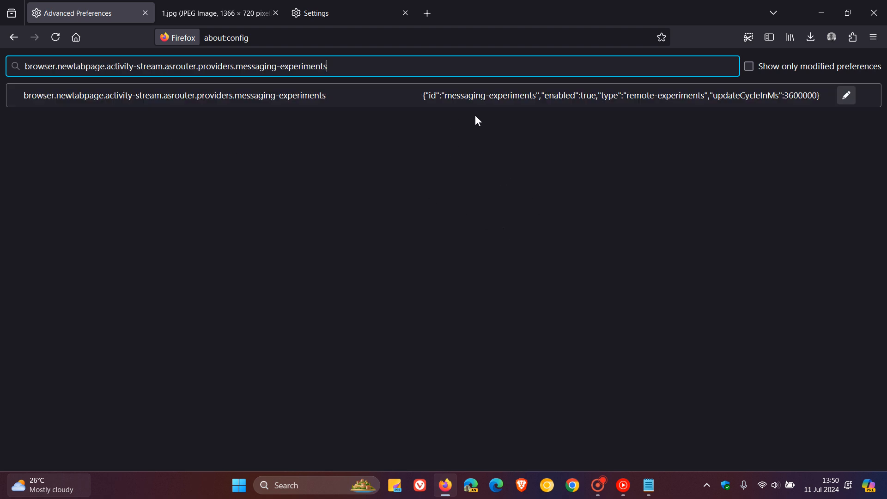
{"action": "mouse_move", "coordinate": [570, 116]}
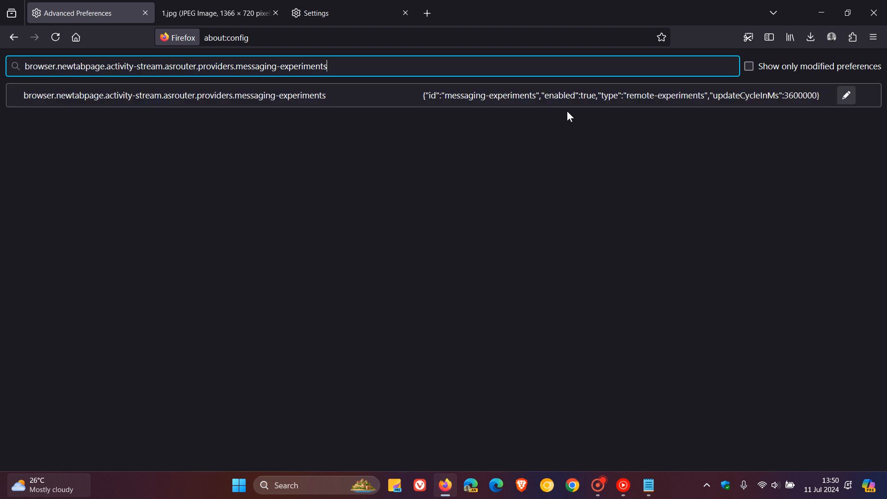
{"action": "mouse_move", "coordinate": [499, 114]}
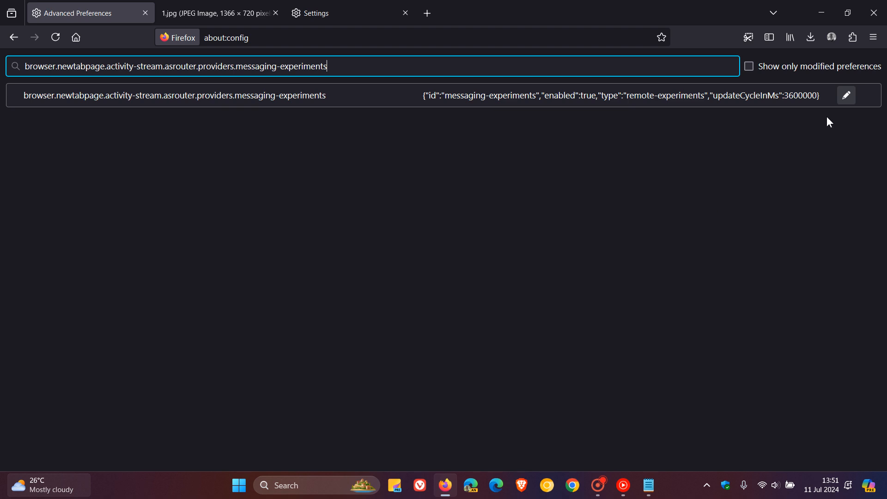
Edit the messaging-experiments preference, replacing enabled:true with enabled:false, and save it.
{"action": "left_click", "coordinate": [847, 96]}
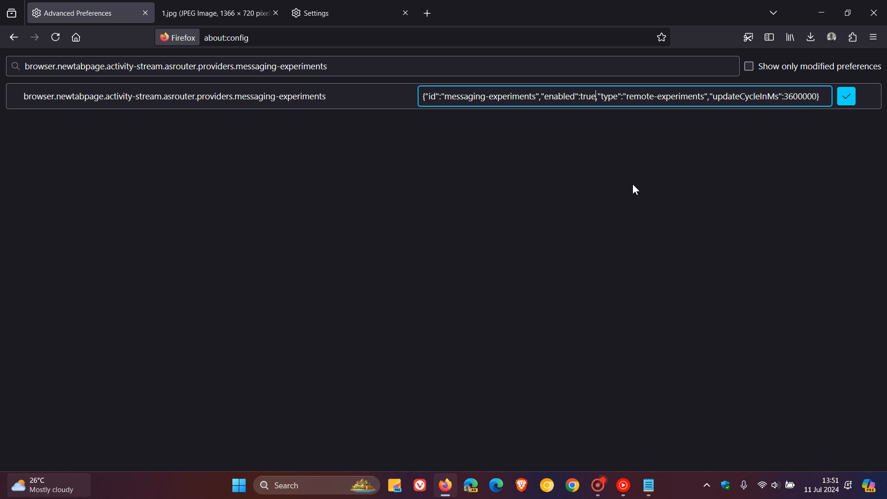
{"action": "key", "text": "Backspace"}
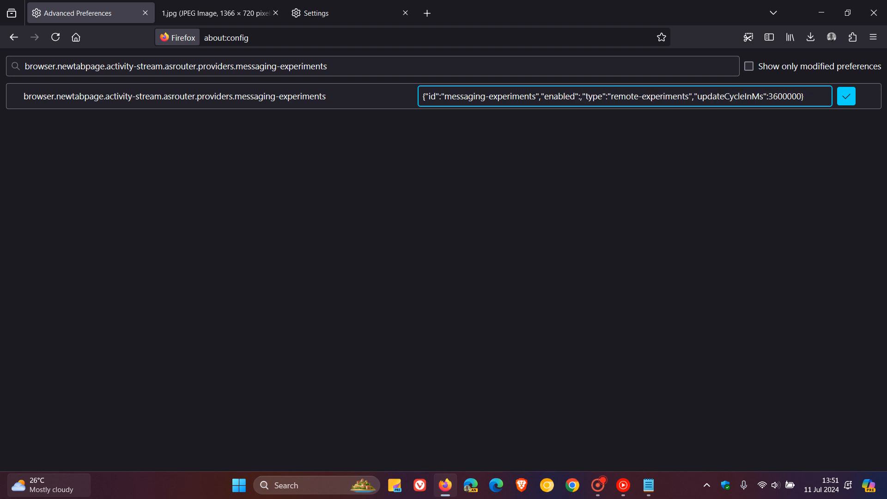
{"action": "type", "text": "false"}
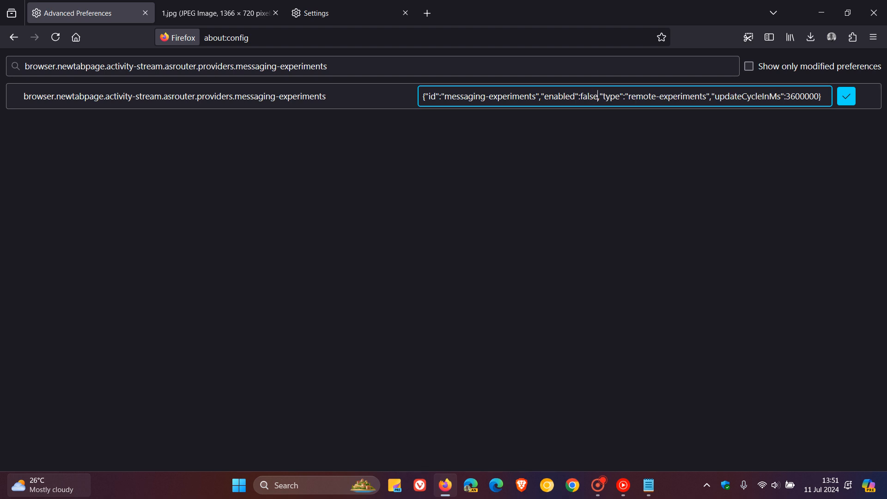
{"action": "mouse_move", "coordinate": [844, 116]}
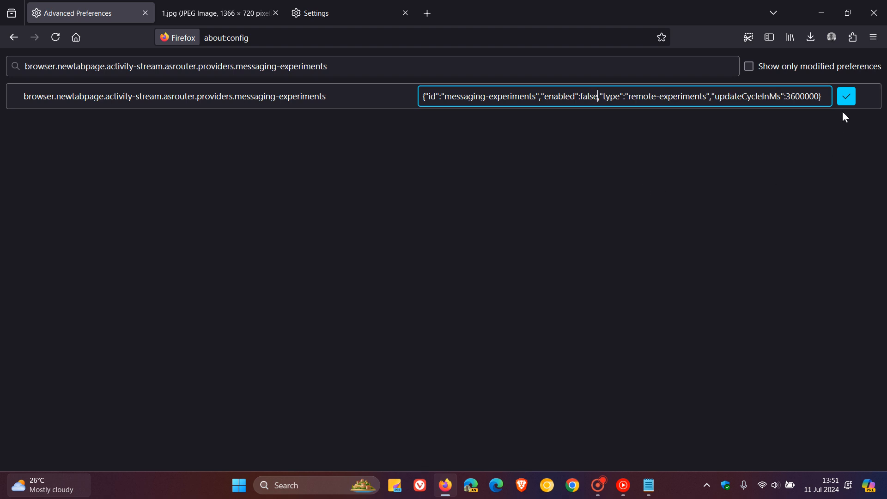
{"action": "left_click", "coordinate": [845, 96]}
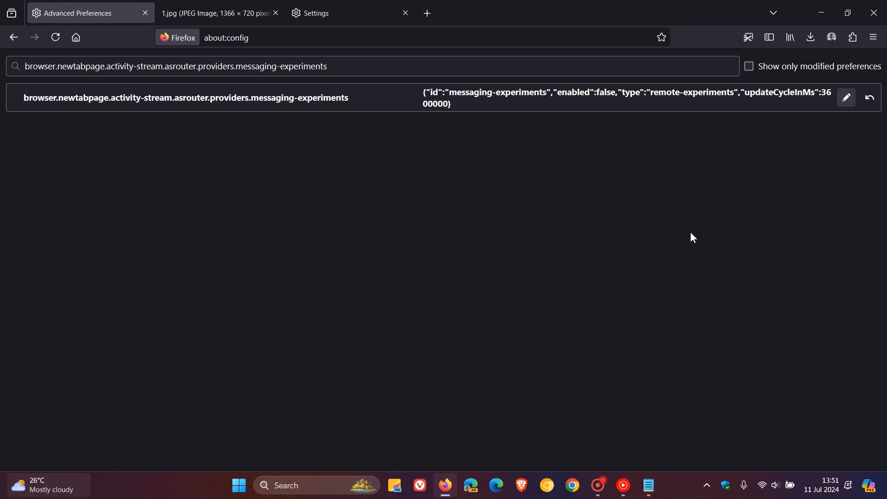
{"action": "mouse_move", "coordinate": [630, 207]}
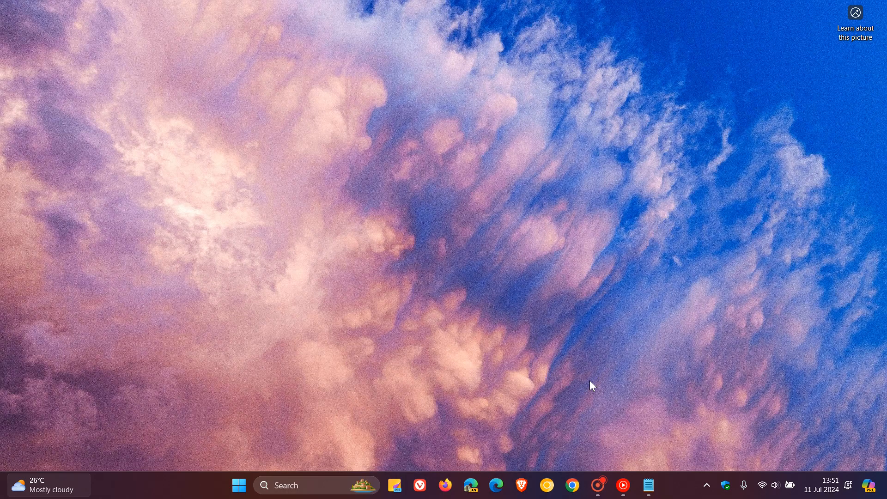
Relaunch Firefox from its taskbar icon.
{"action": "left_click", "coordinate": [446, 486]}
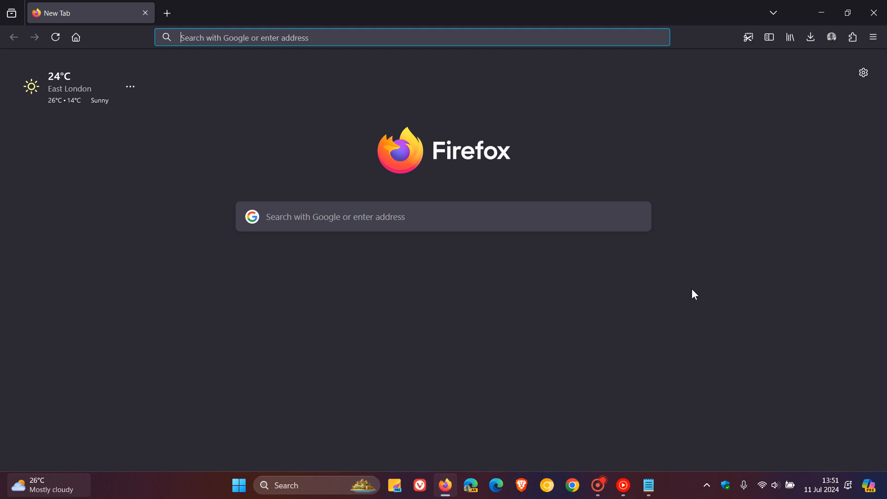
{"action": "mouse_move", "coordinate": [709, 173]}
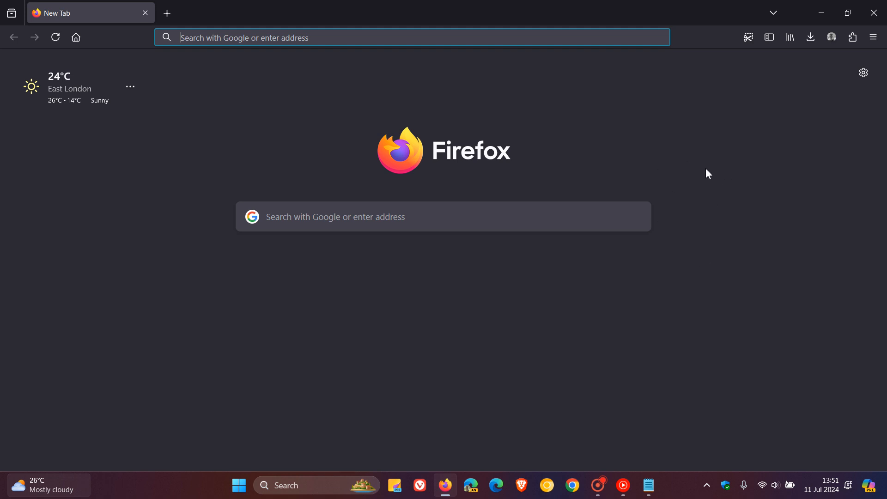
{"action": "mouse_move", "coordinate": [730, 157]}
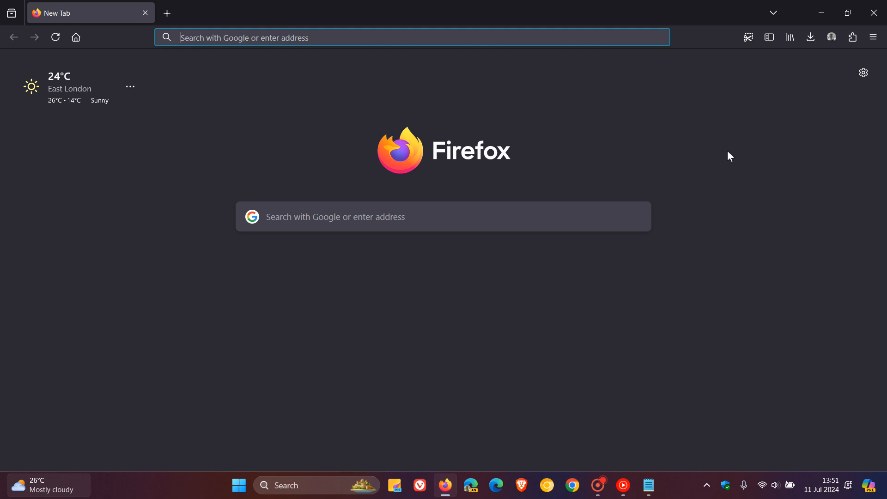
{"action": "mouse_move", "coordinate": [681, 134]}
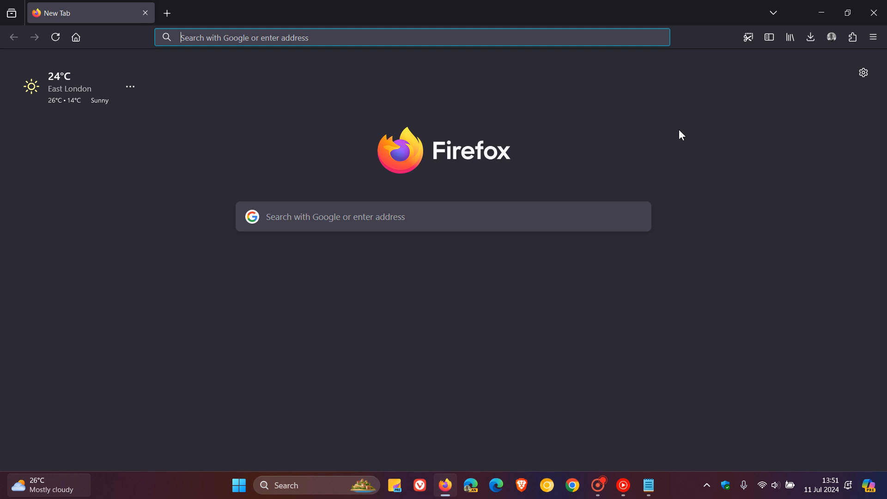
{"action": "mouse_move", "coordinate": [726, 191]}
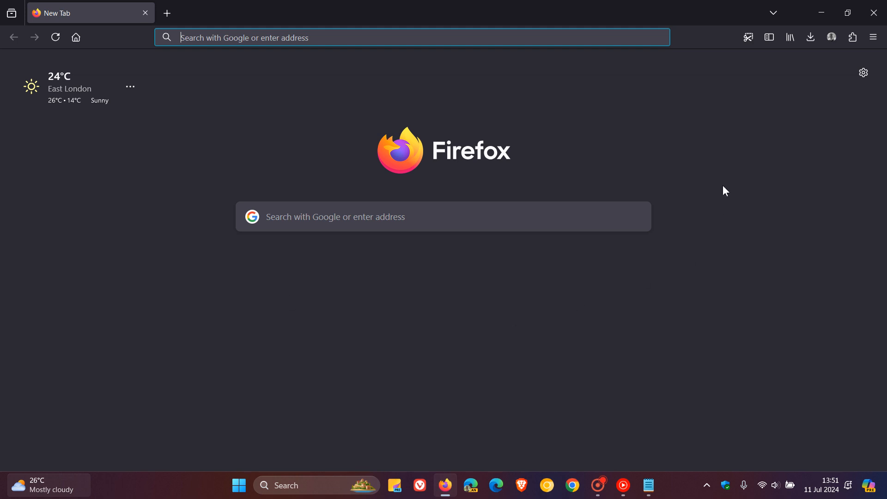
{"action": "mouse_move", "coordinate": [703, 175]}
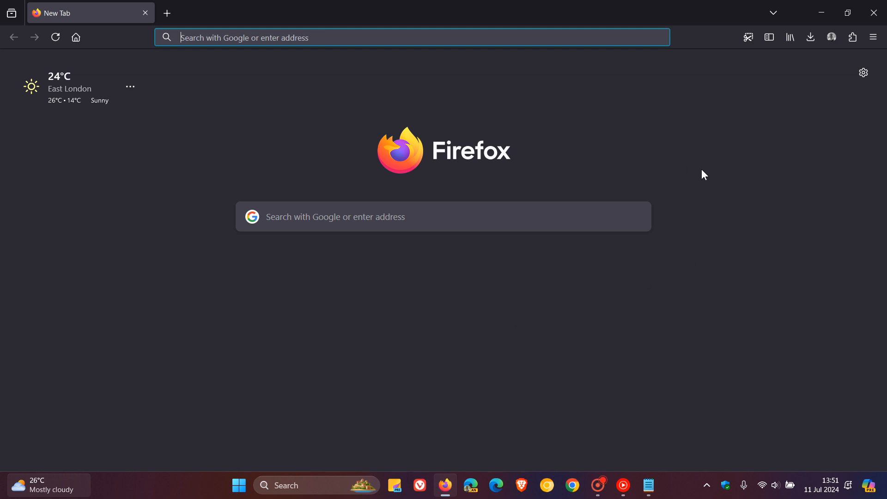